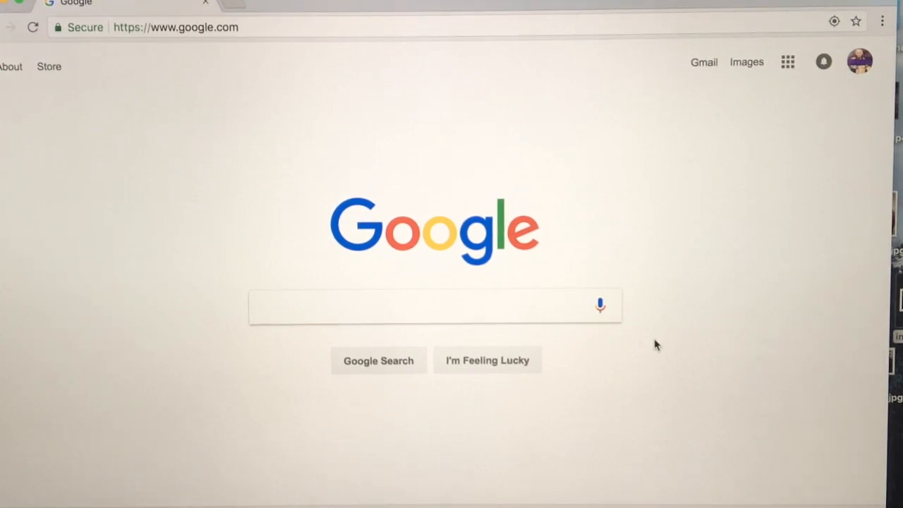
mouse_move(629, 353)
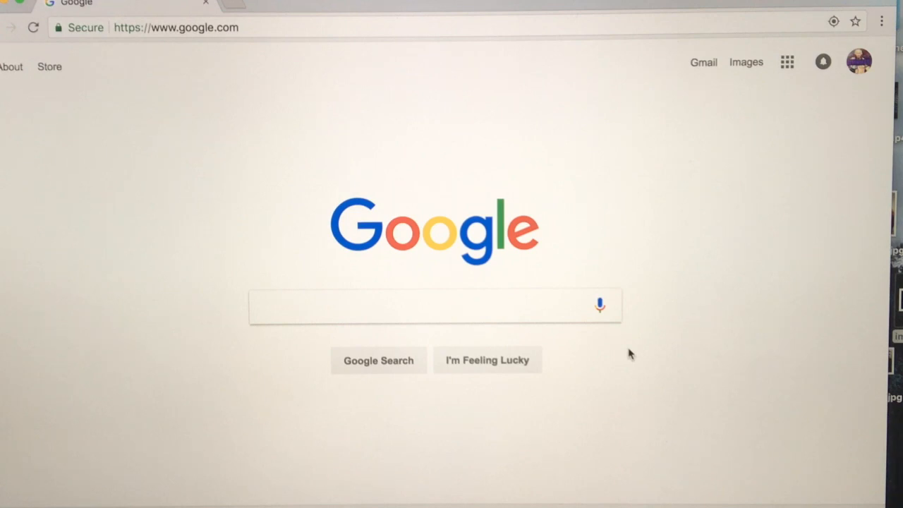
mouse_move(524, 289)
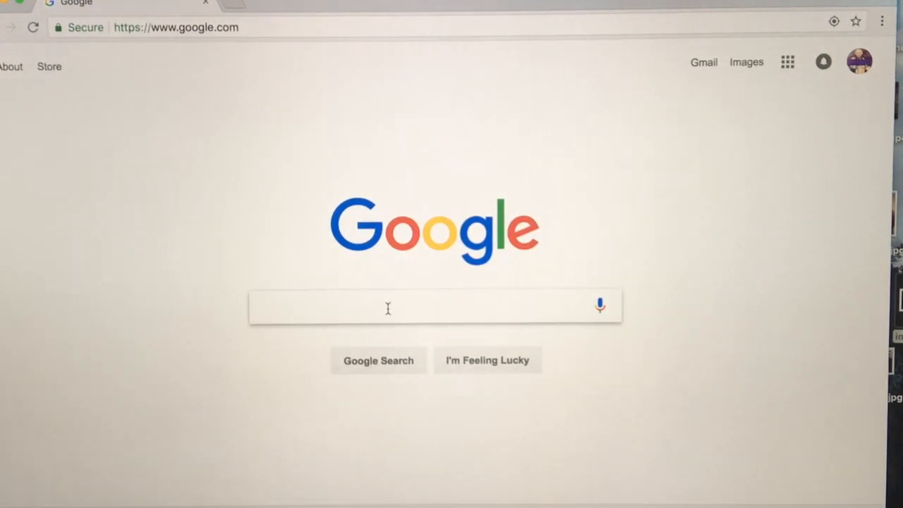
Step: Search Google for 'john cena big head' and switch to the image results grid
type("john cena big head")
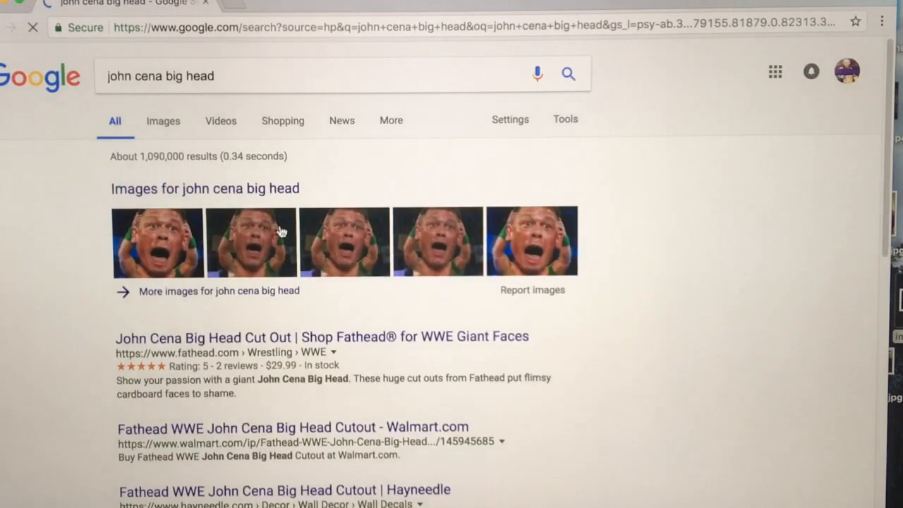
left_click(164, 120)
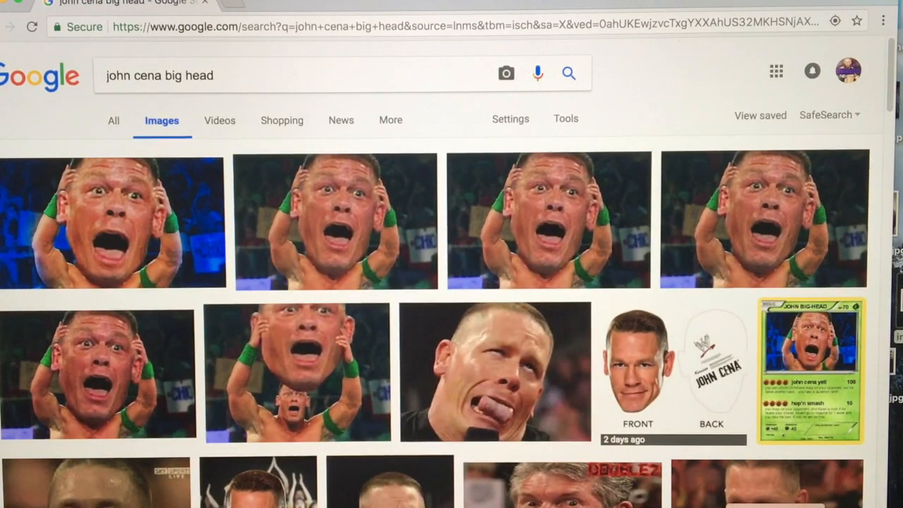
mouse_move(652, 374)
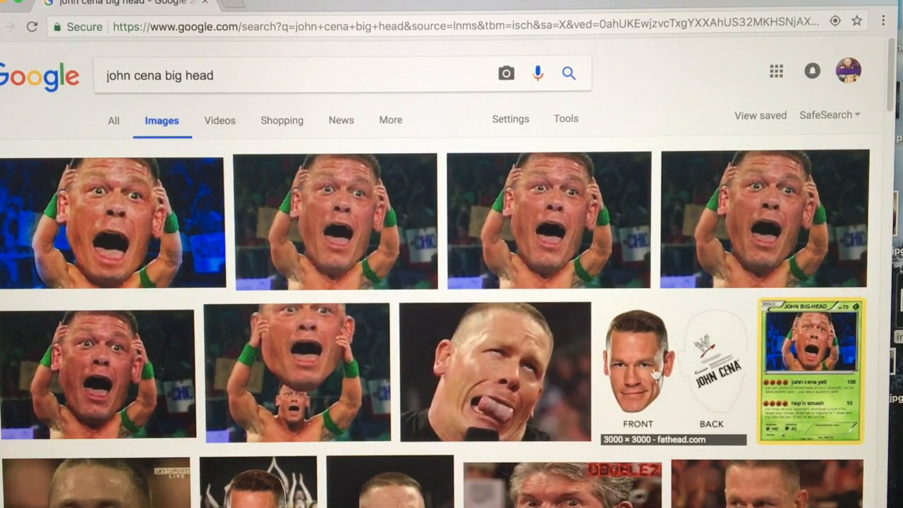
Step: Preview the Fathead front-and-back cutout image, then start a new blank browser tab
left_click(671, 366)
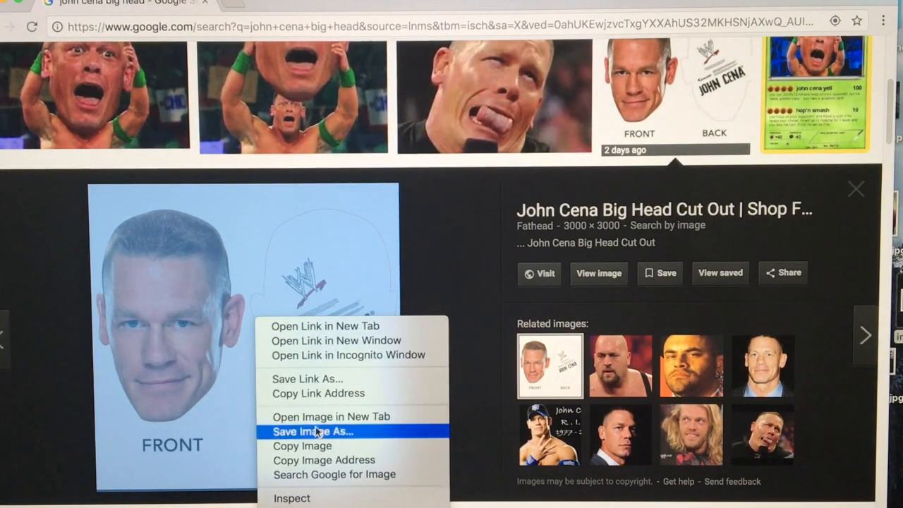
mouse_move(324, 460)
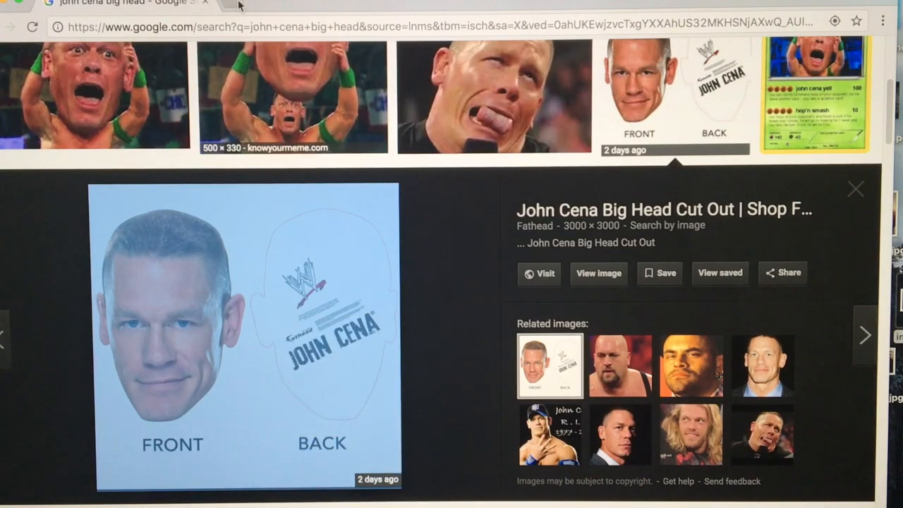
left_click(244, 2)
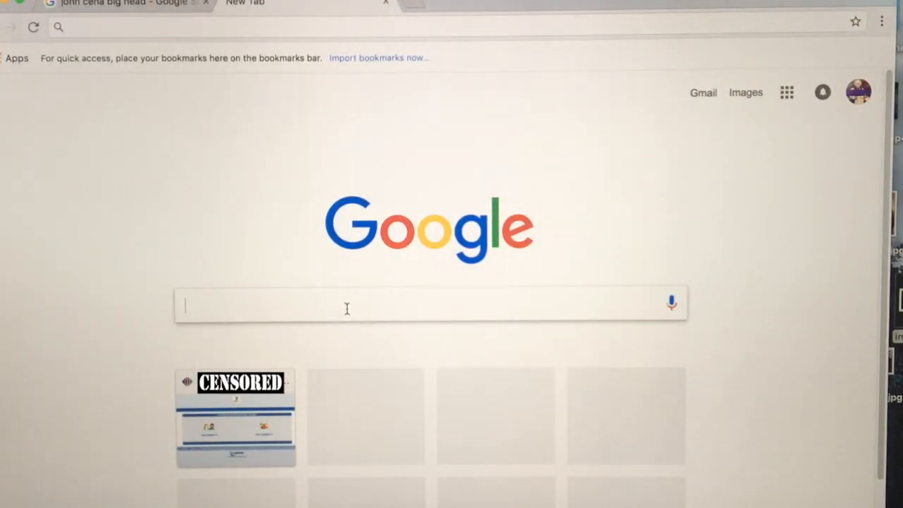
Step: Search 'google' in the new tab and land on the Google Docs start page
type("google.com/docs/about/")
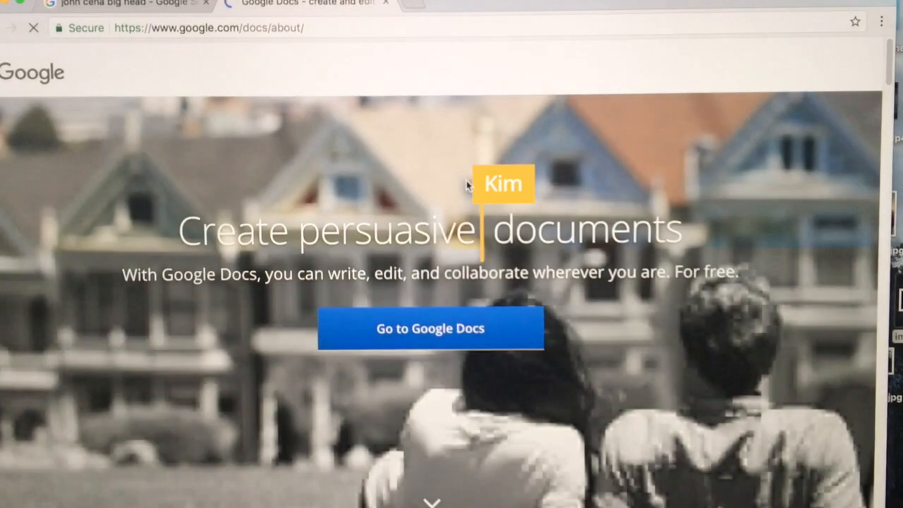
left_click(430, 327)
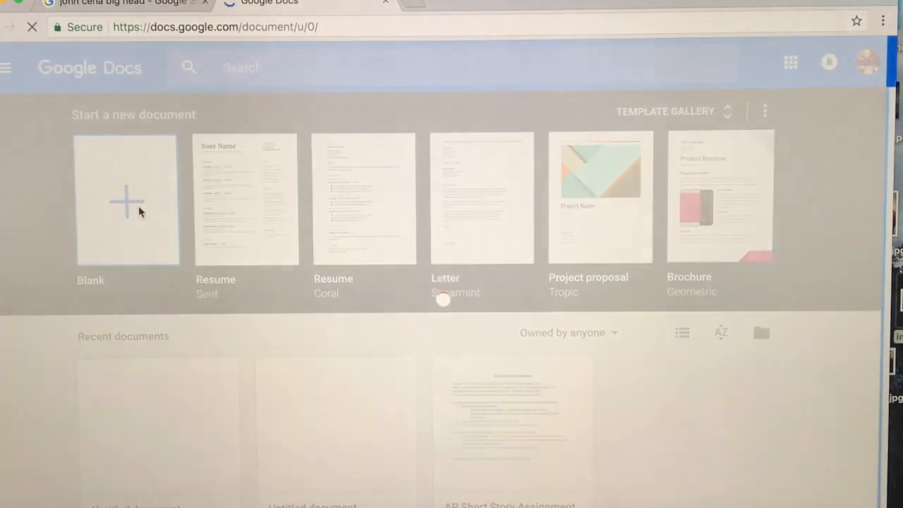
Step: Create a blank document, paste the cutout image and drag it down to a small size
left_click(126, 200)
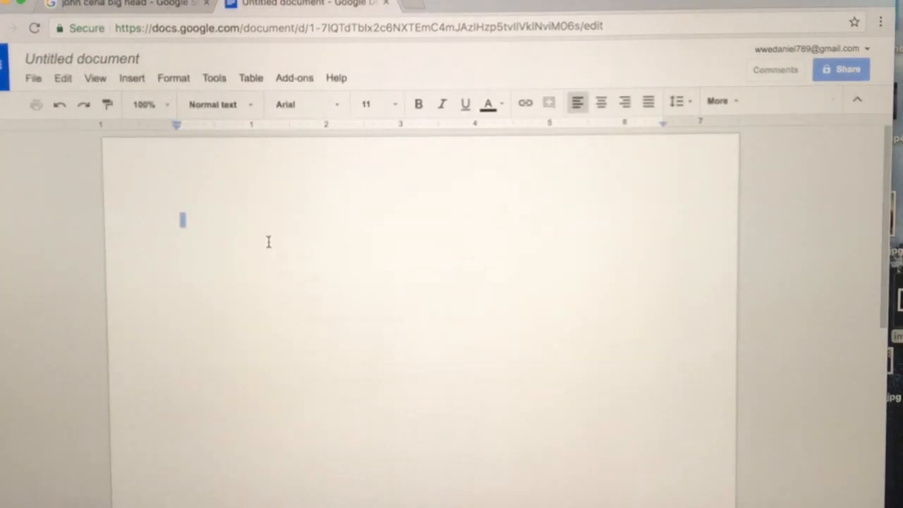
right_click(268, 242)
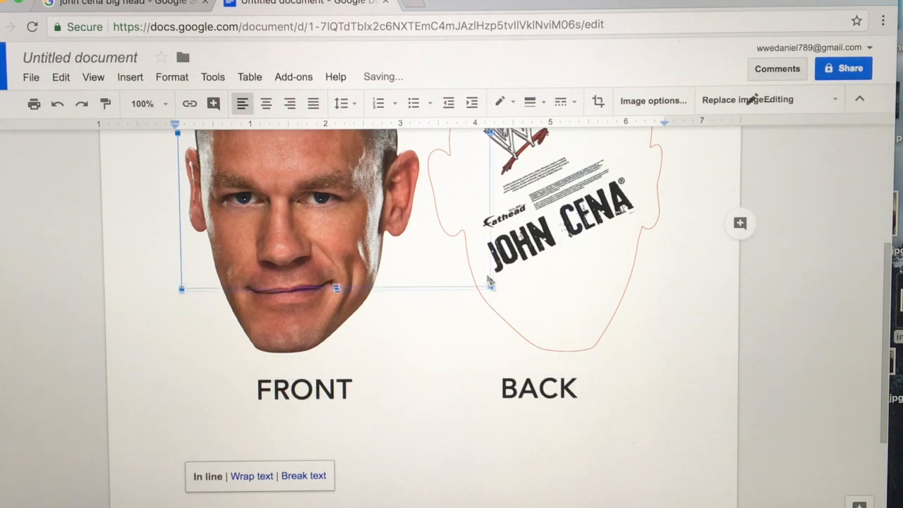
left_click_drag(336, 289, 381, 381)
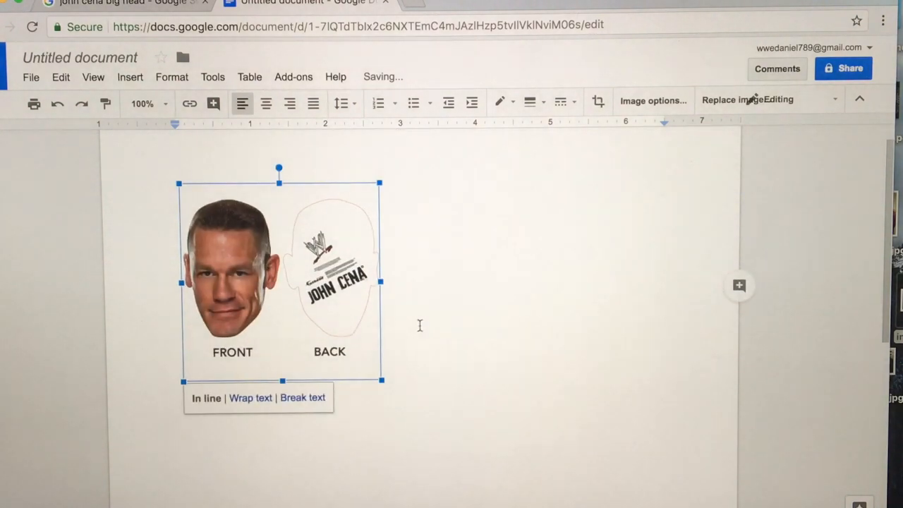
mouse_move(422, 344)
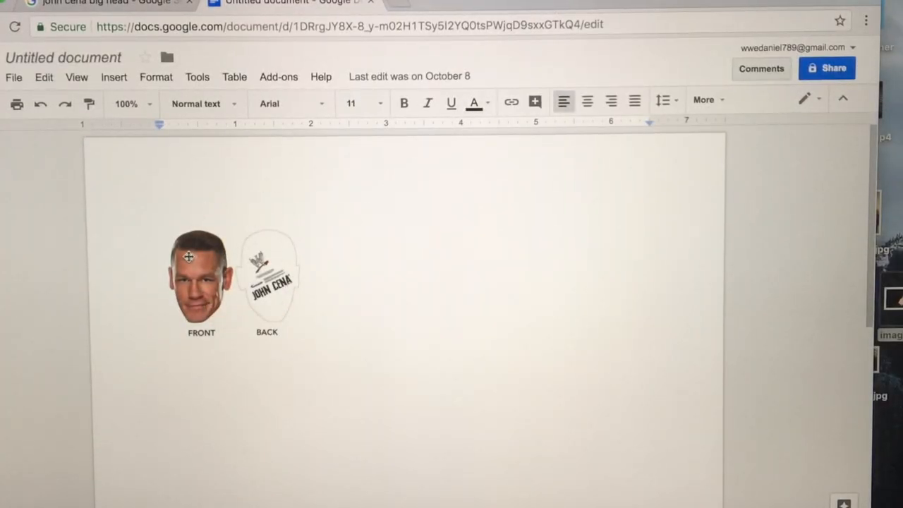
mouse_move(228, 287)
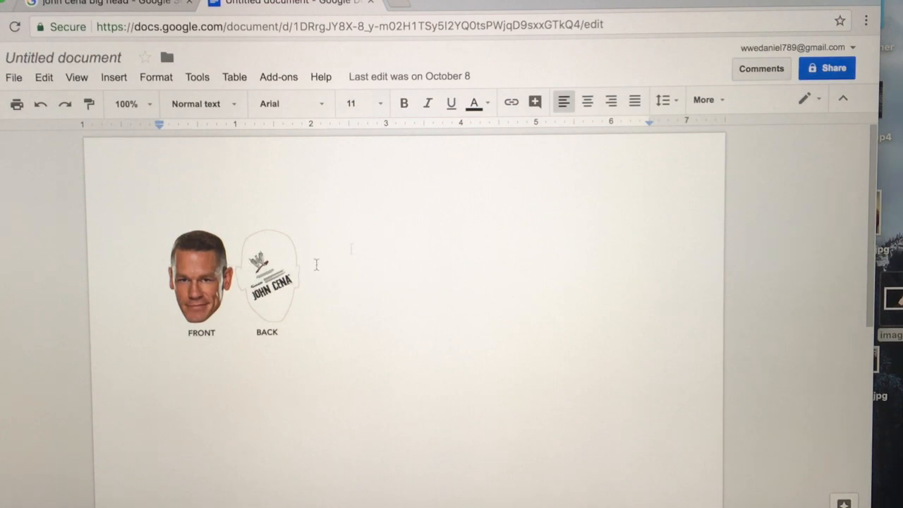
mouse_move(220, 265)
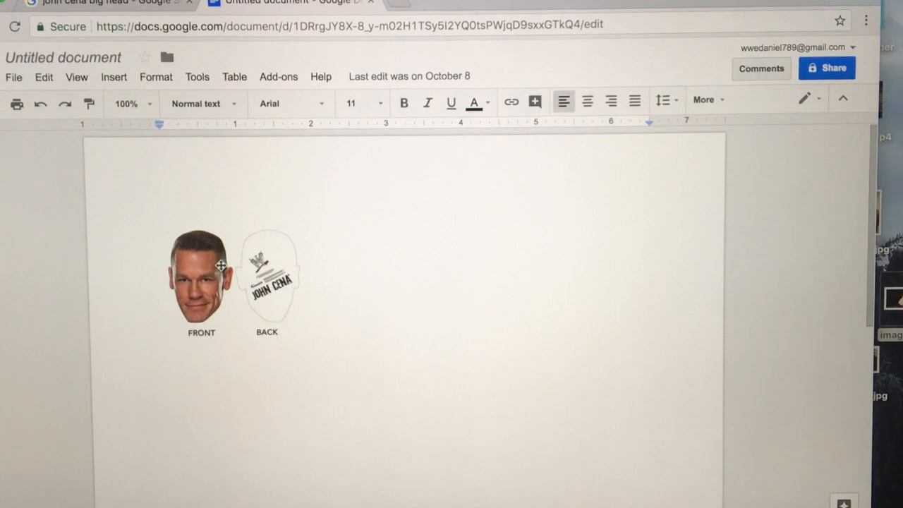